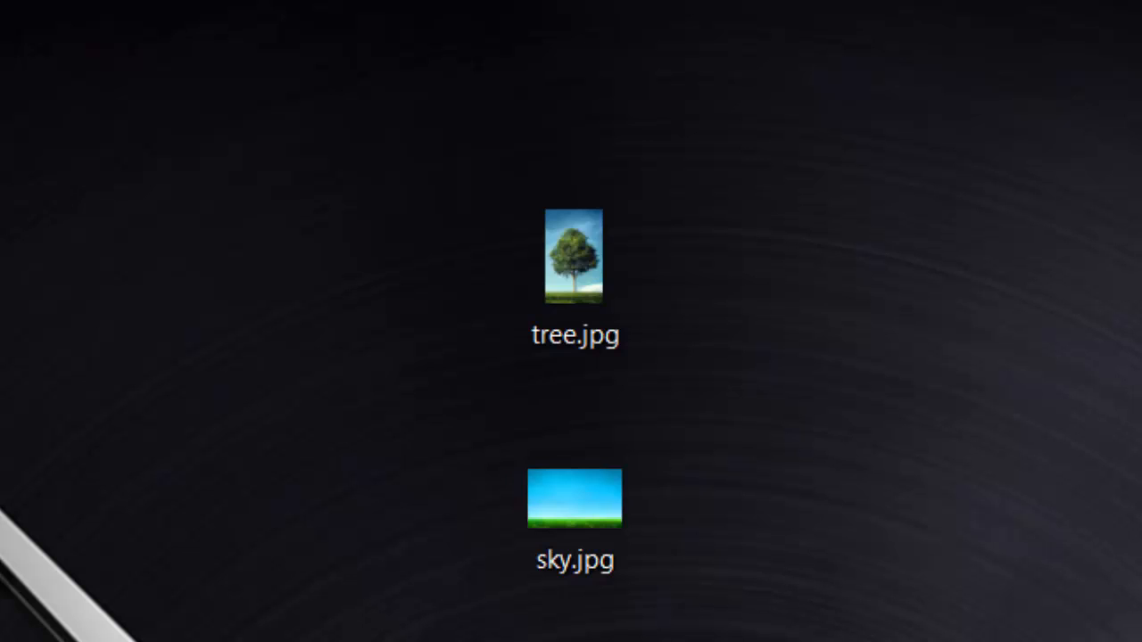
pyautogui.moveTo(1039, 481)
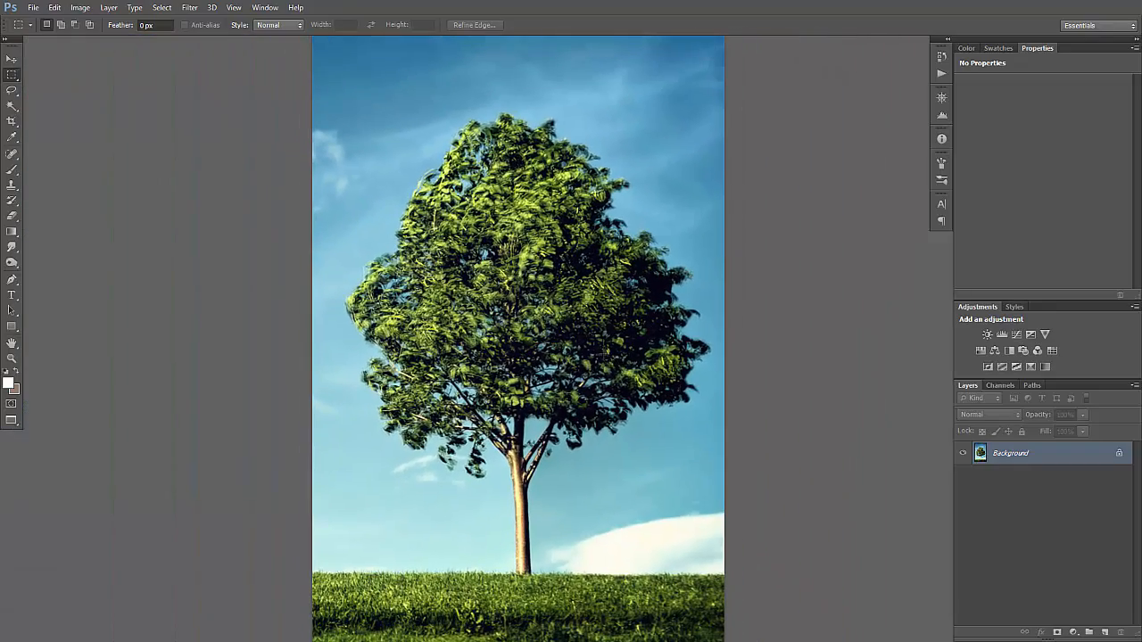
pyautogui.moveTo(183, 183)
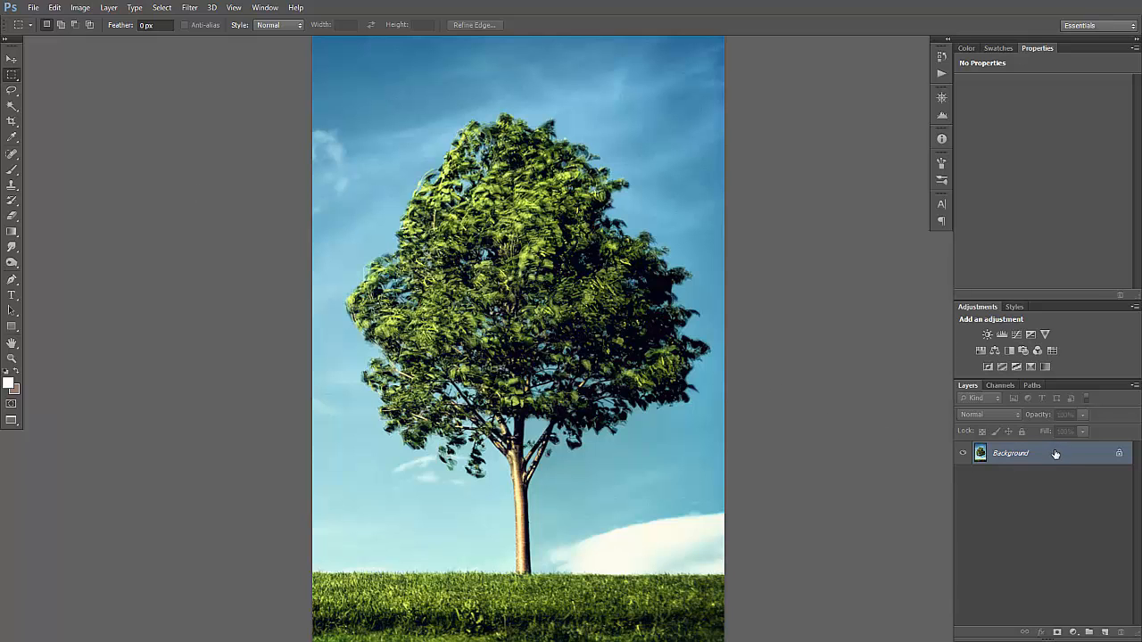
# Unlock the Background layer as Layer 0 and duplicate it into Layer 0 copy
pyautogui.doubleClick(1010, 453)
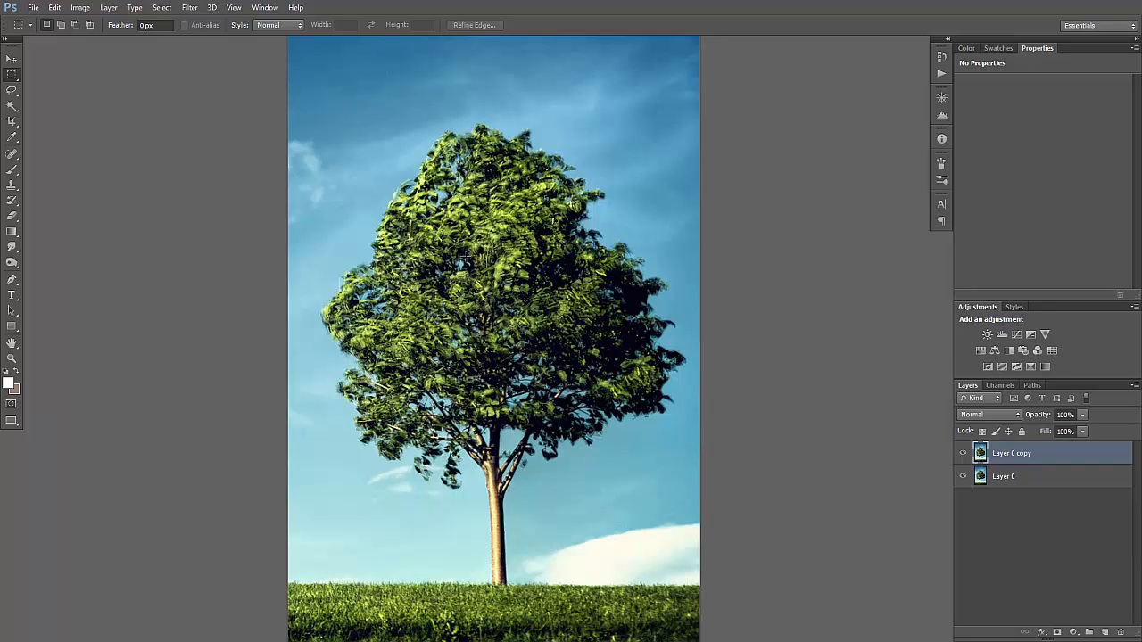
# Apply a Black & White adjustment to Layer 0 copy, darkening the tree against pale sky
pyautogui.click(80, 8)
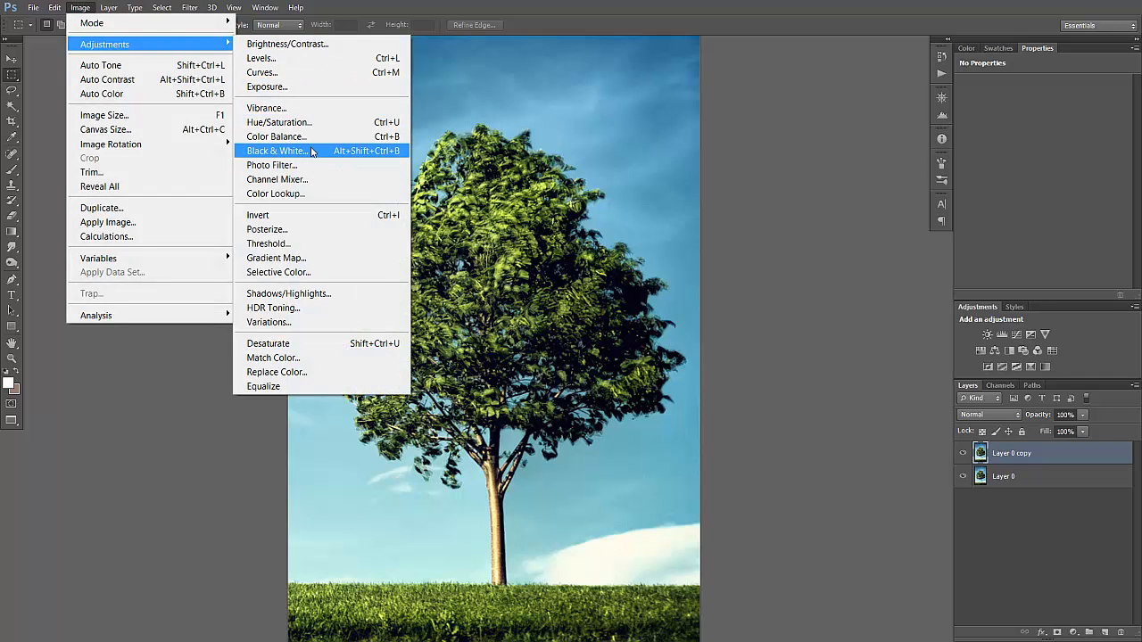
pyautogui.click(277, 150)
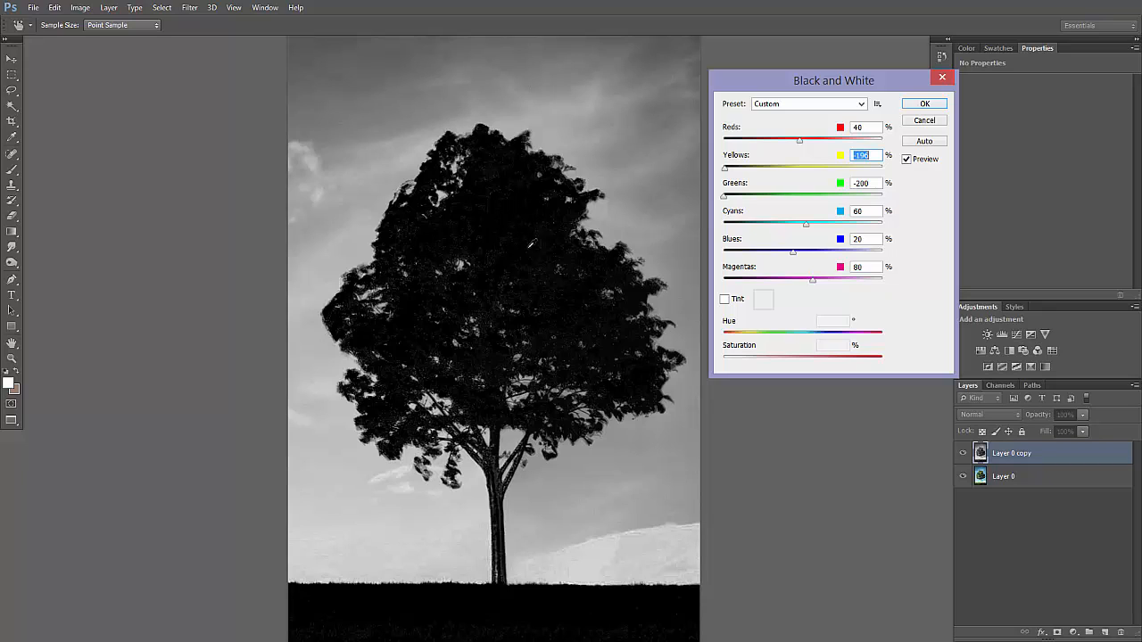
pyautogui.moveTo(634, 120)
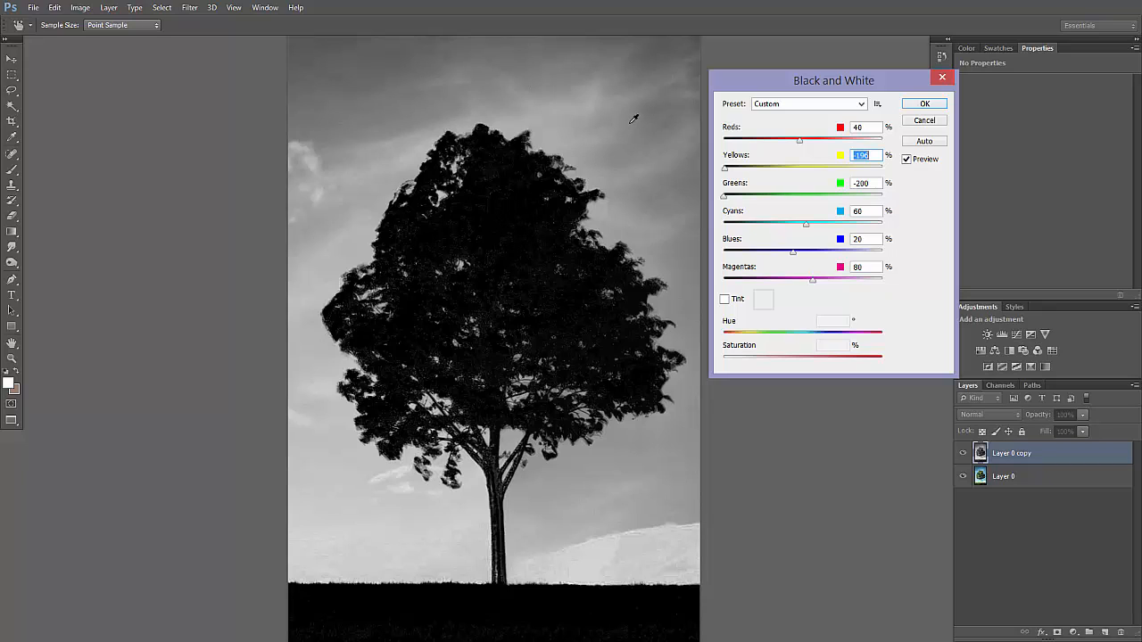
pyautogui.moveTo(665, 123)
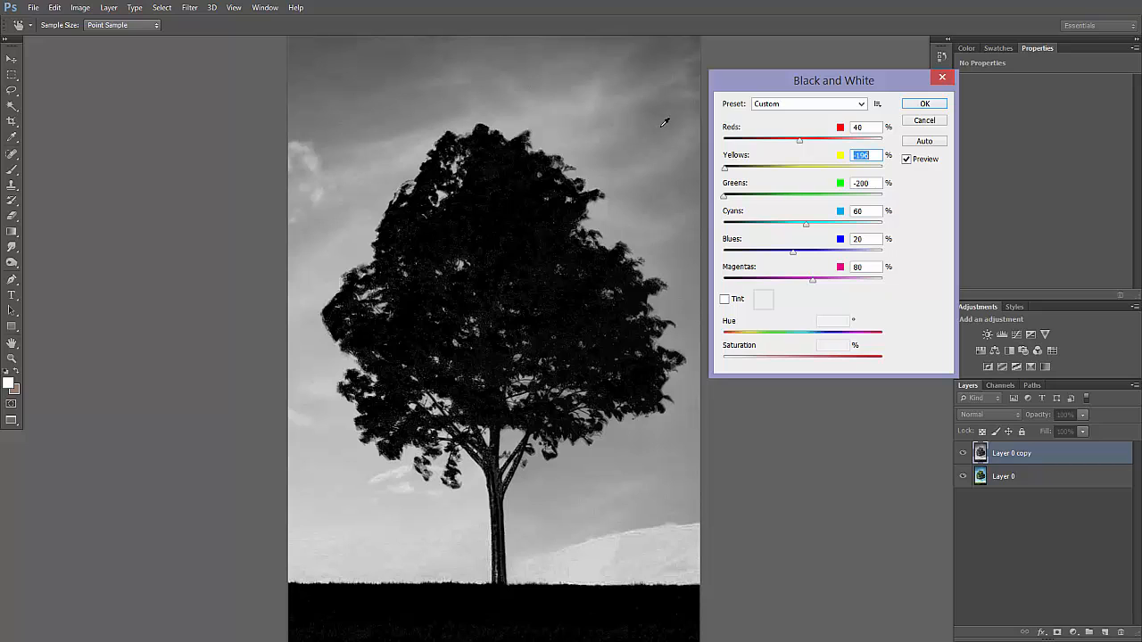
pyautogui.moveTo(775, 234)
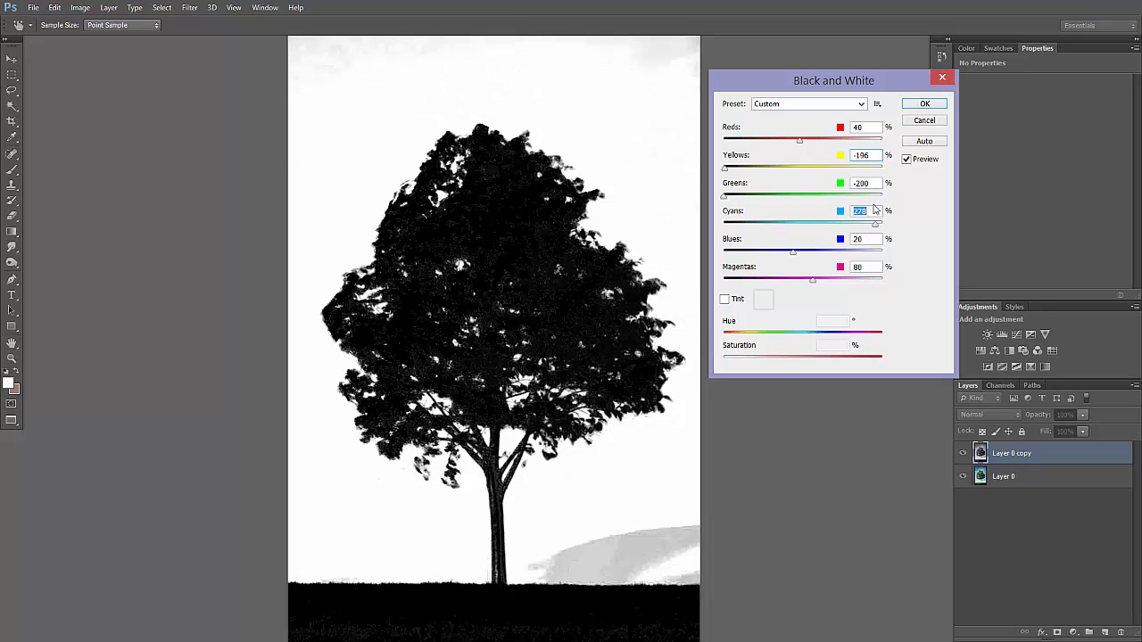
# Confirm Black & White, then use Levels to crush the tree into solid black on white
pyautogui.click(925, 104)
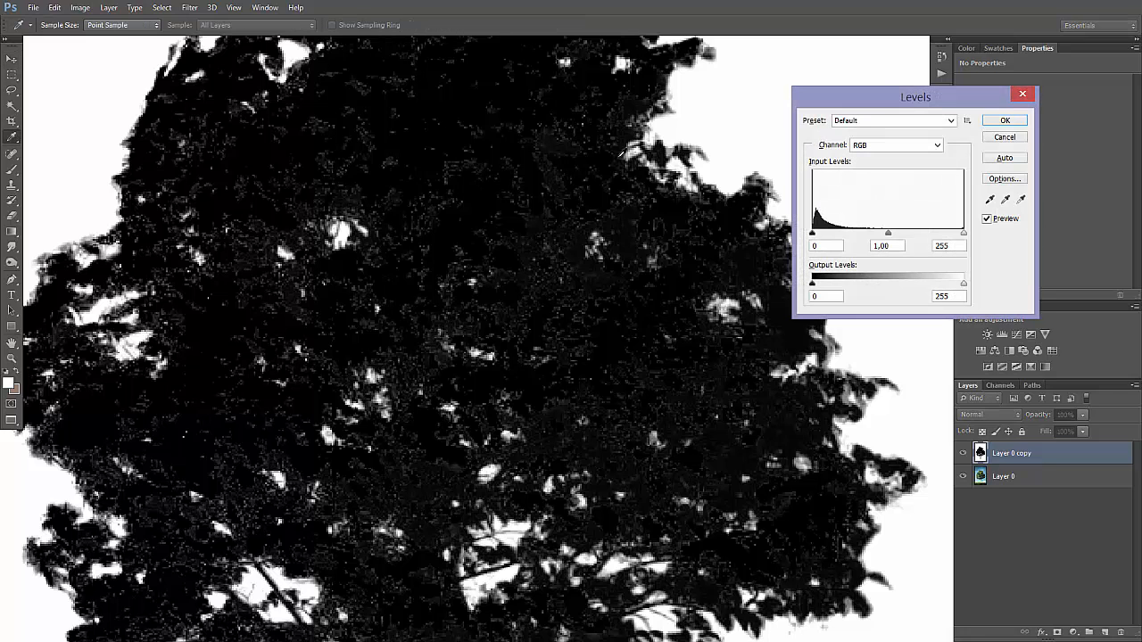
pyautogui.moveTo(811, 233); pyautogui.dragTo(819, 233)
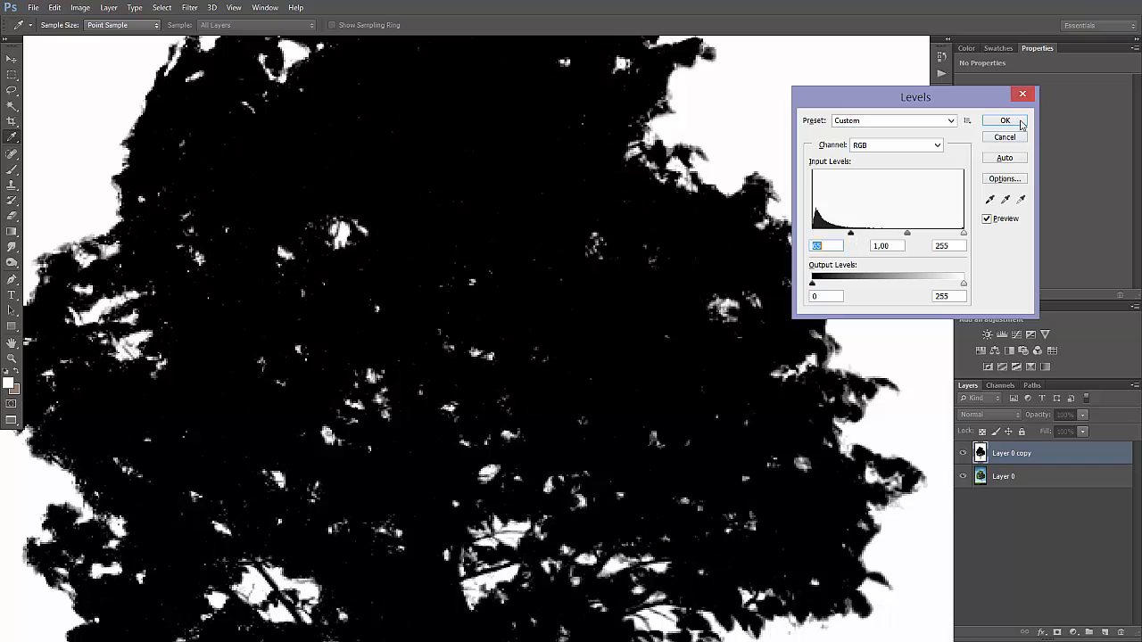
pyautogui.click(1005, 121)
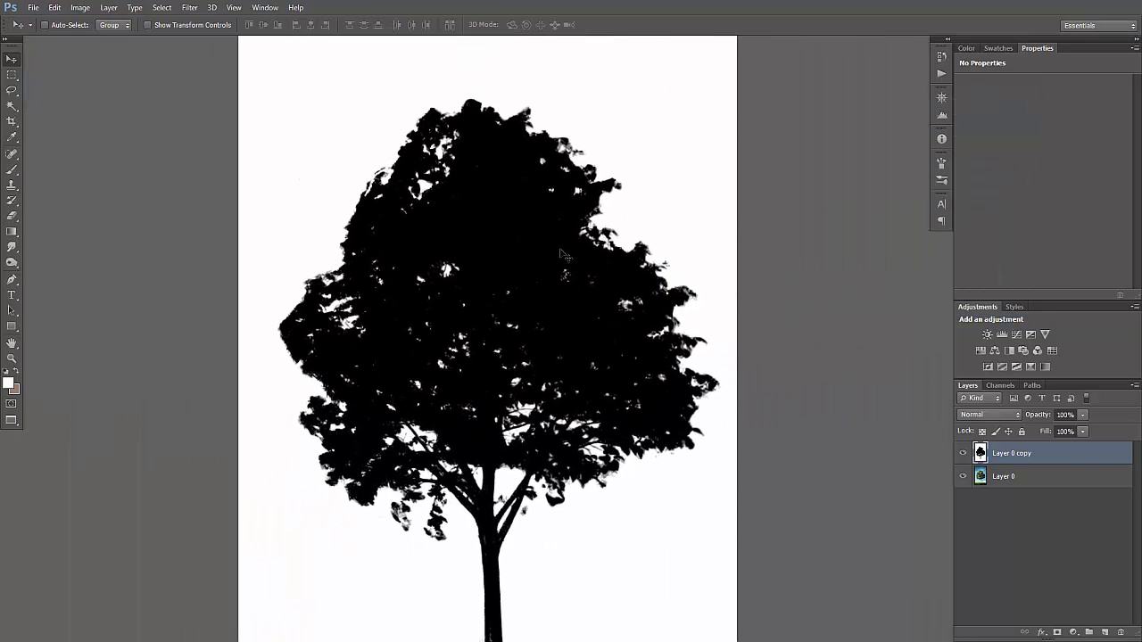
# Invert the silhouette, apply it as Layer 0's mask, and bring in sky.jpg
pyautogui.press('ctrl+i')
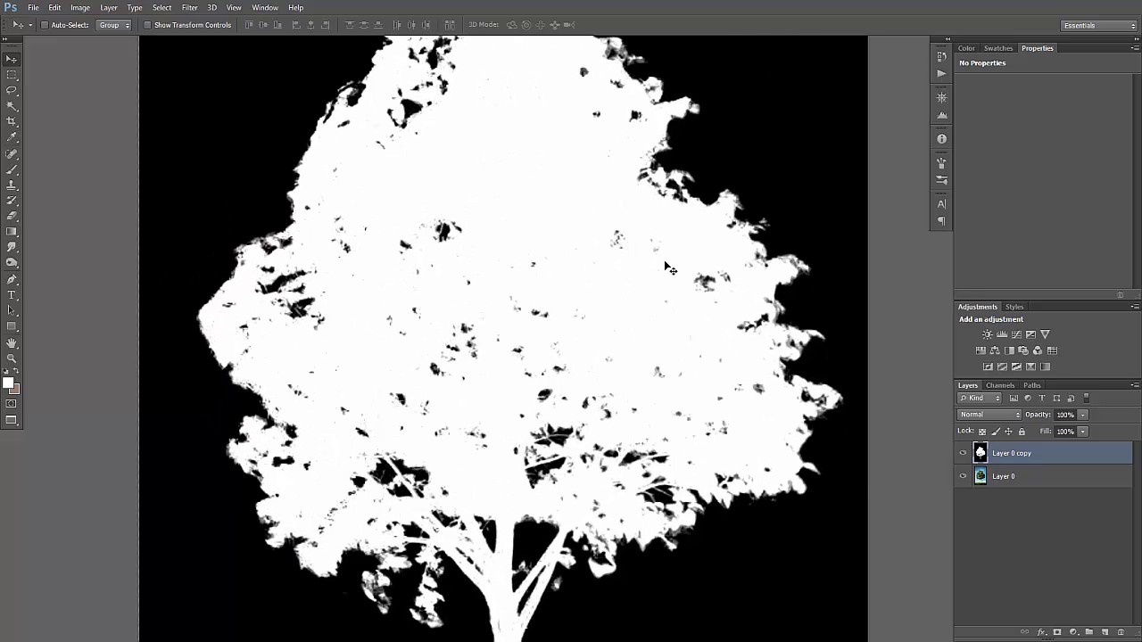
pyautogui.click(999, 384)
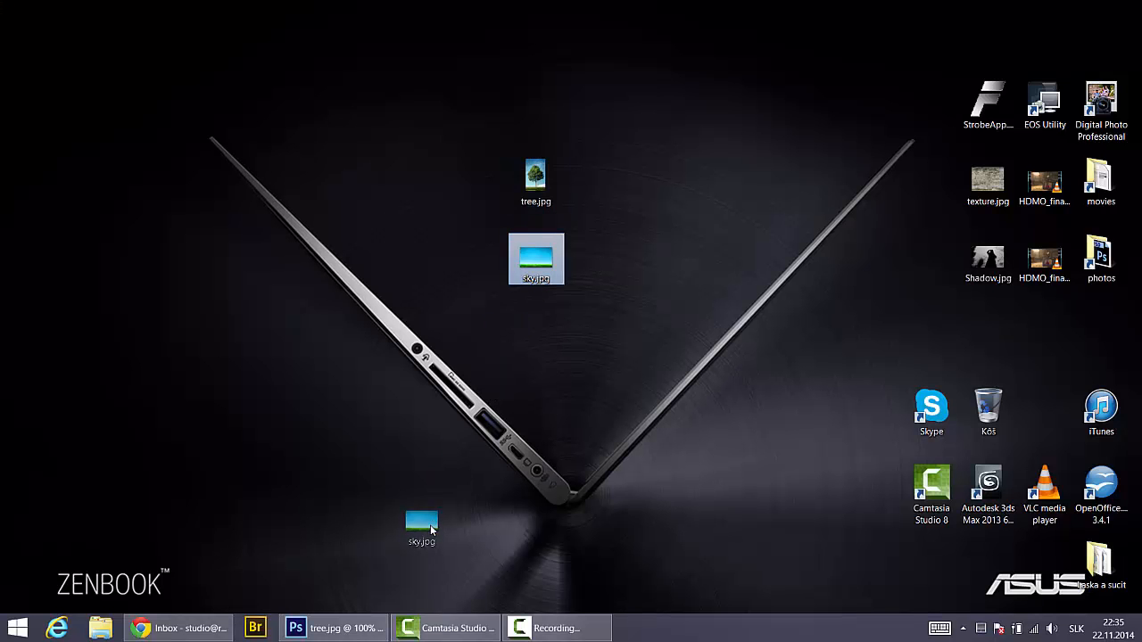
pyautogui.click(295, 627)
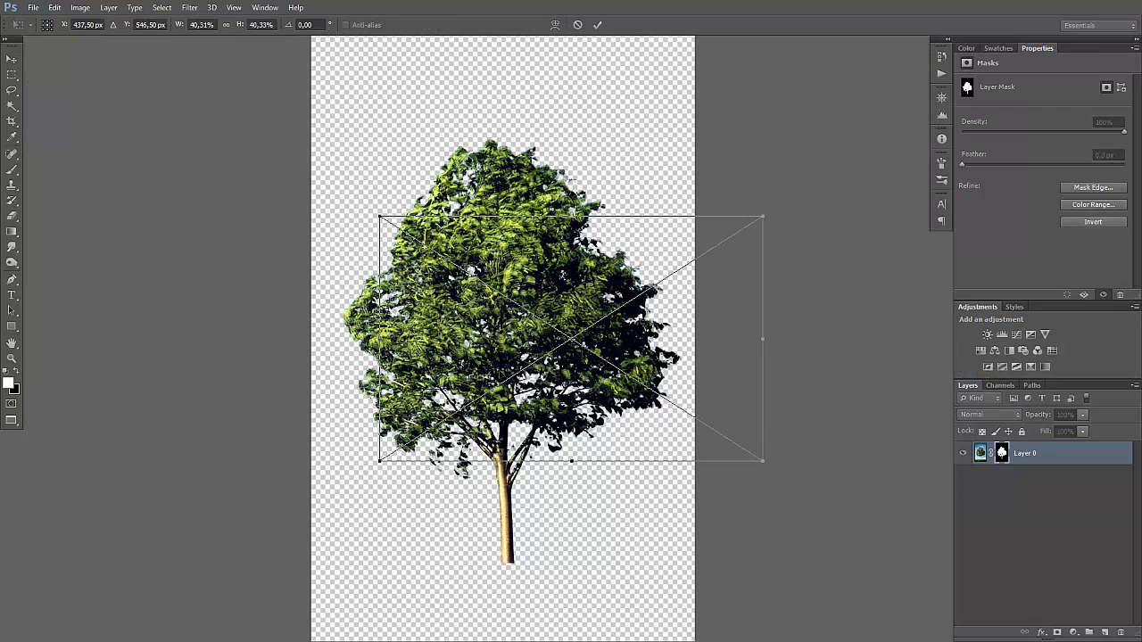